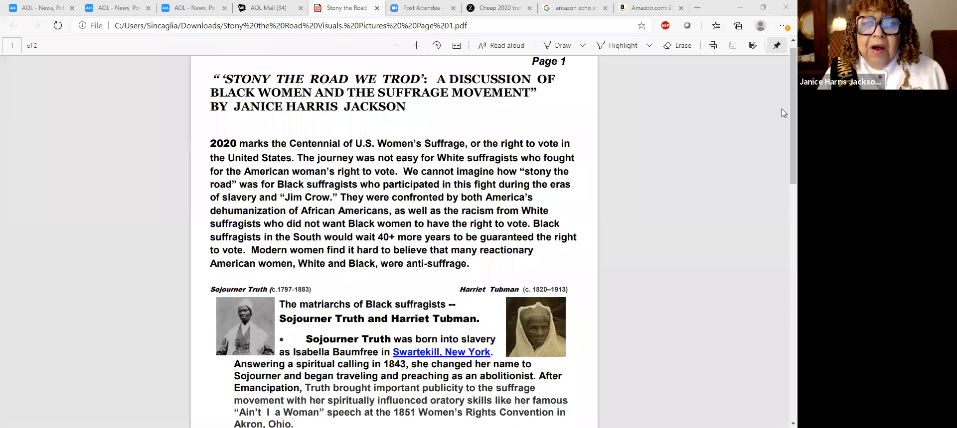
Scroll page 1 of the suffrage essay PDF down to the Sojourner Truth and Harriet Tubman section
scroll(down, 3)
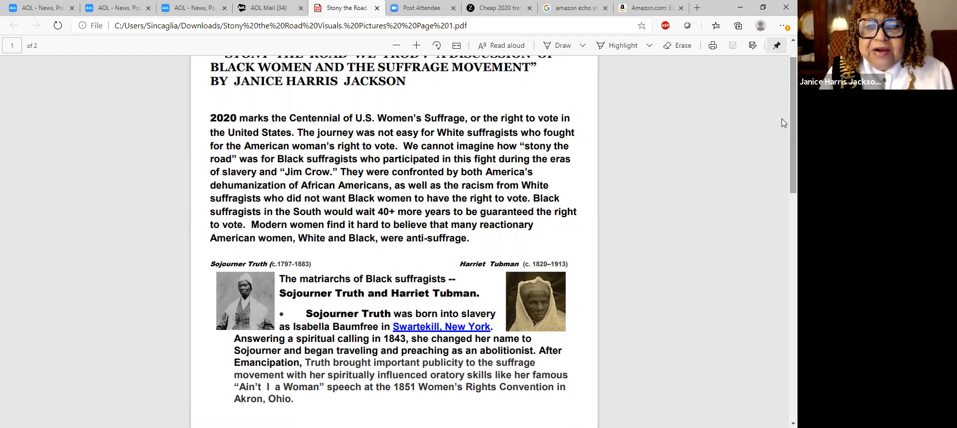
scroll(down, 3)
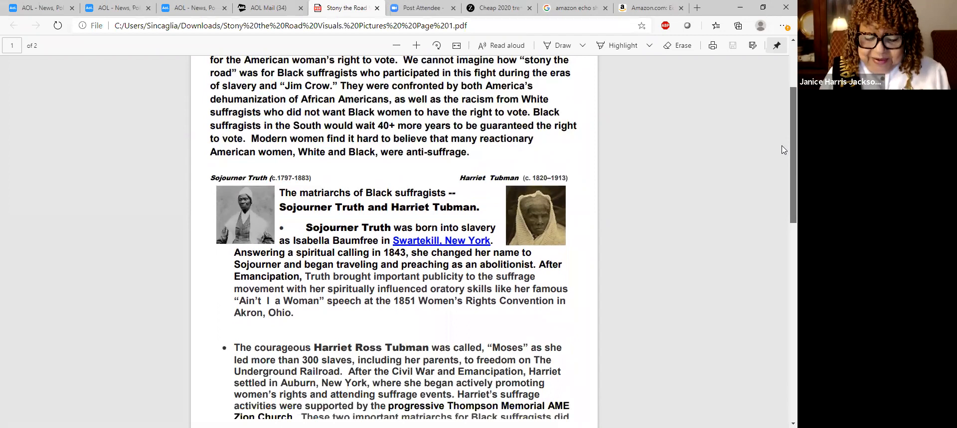
scroll(down, 3)
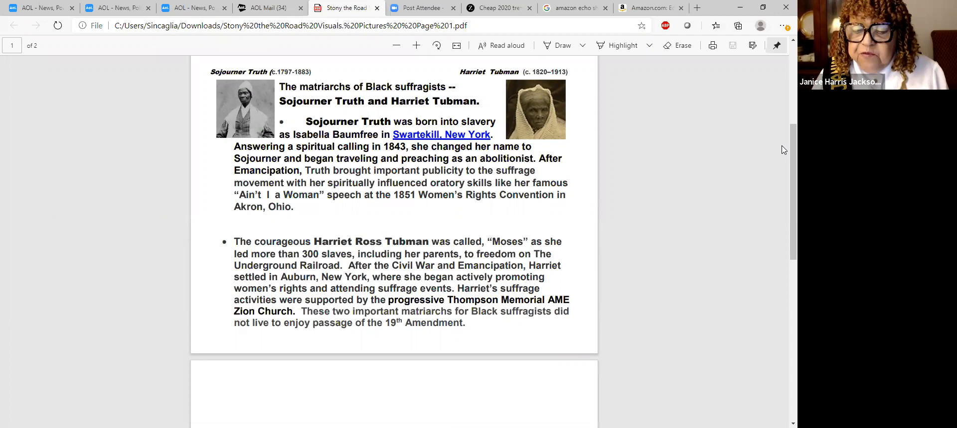
mouse_move(597, 66)
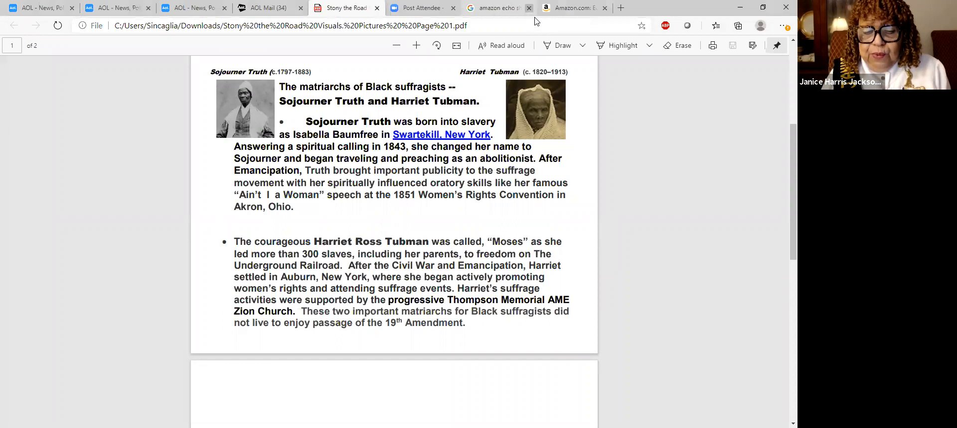
Return to the Page 2 email and scroll to Mary Church Terrell's bulleted biography through her NAACP membership
click(268, 7)
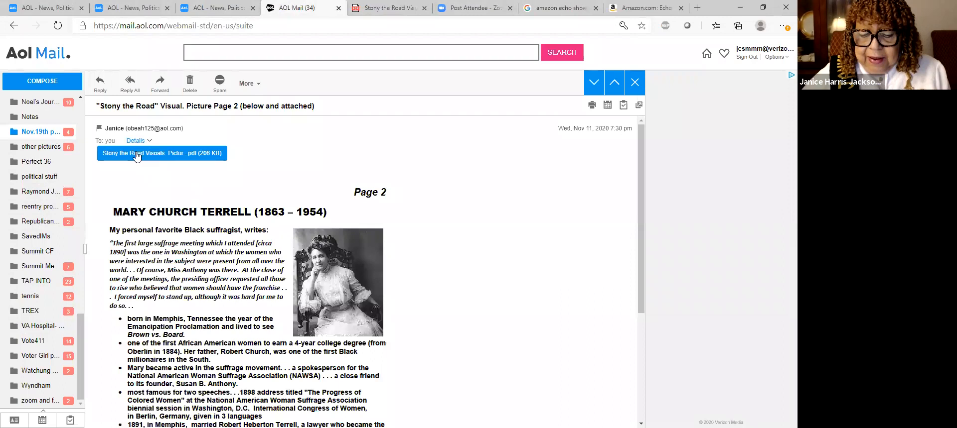
scroll(down, 3)
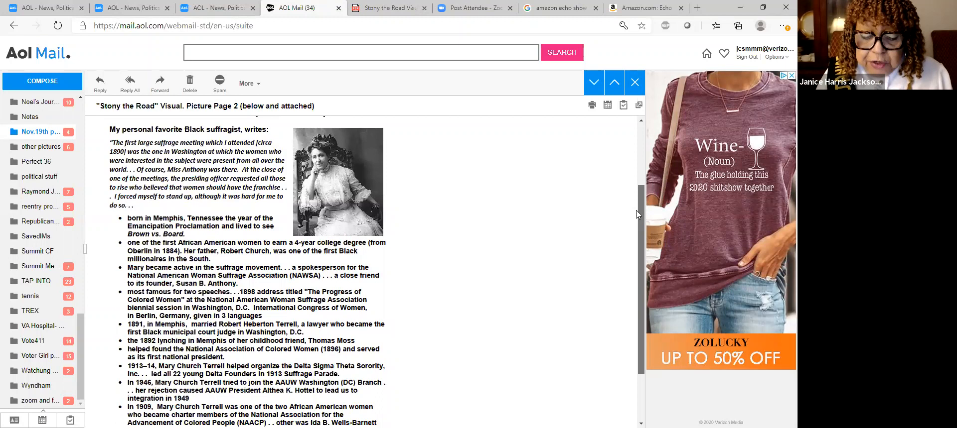
Scroll to the closing bullet pairing Ida B. Wells-Barnett with Mary Church Terrell
scroll(down, 3)
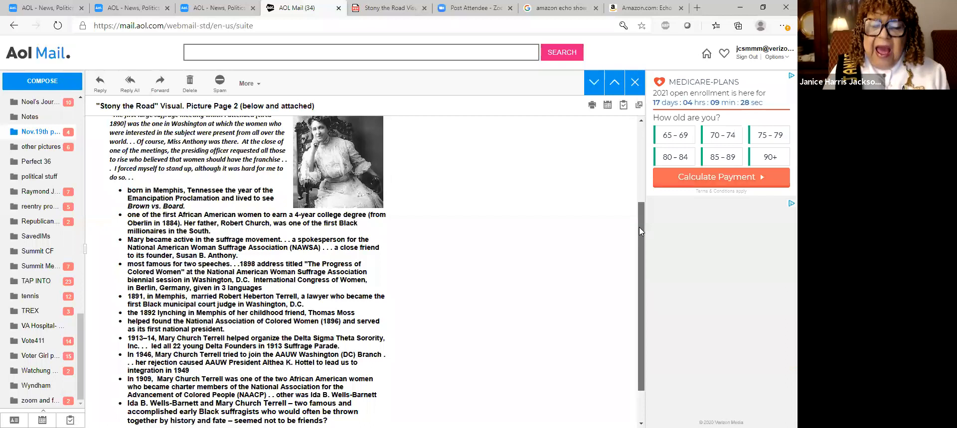
Return to the Mary Church Terrell (1863 – 1954) heading and her opening quote
click(722, 156)
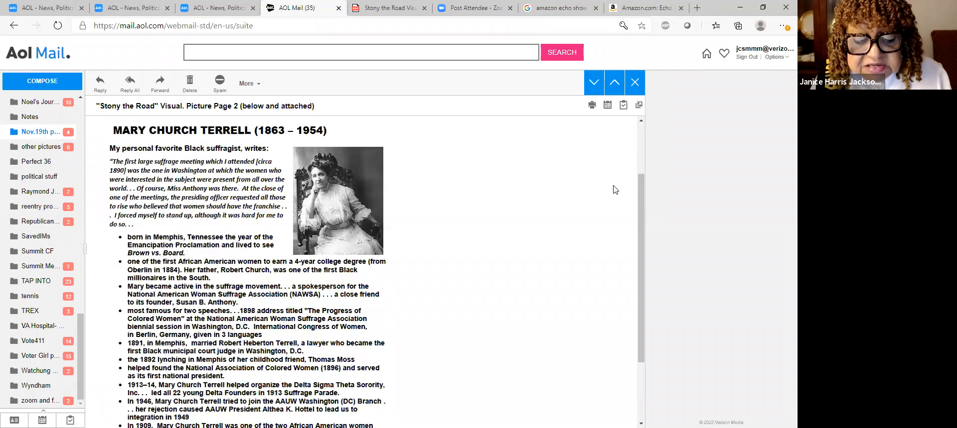
scroll(down, 3)
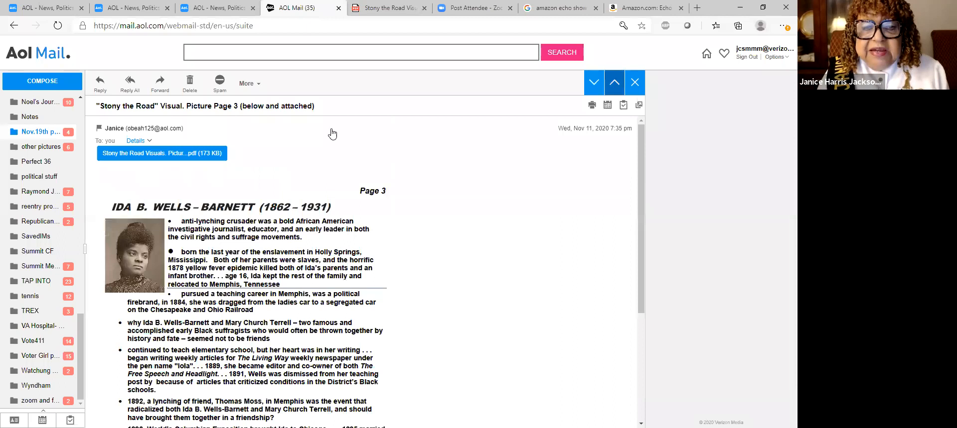
Scroll the Page 3 email to the Wells-Barnett bullets on the 1893 Chicago exposition and 1909 NAACP charter
scroll(down, 3)
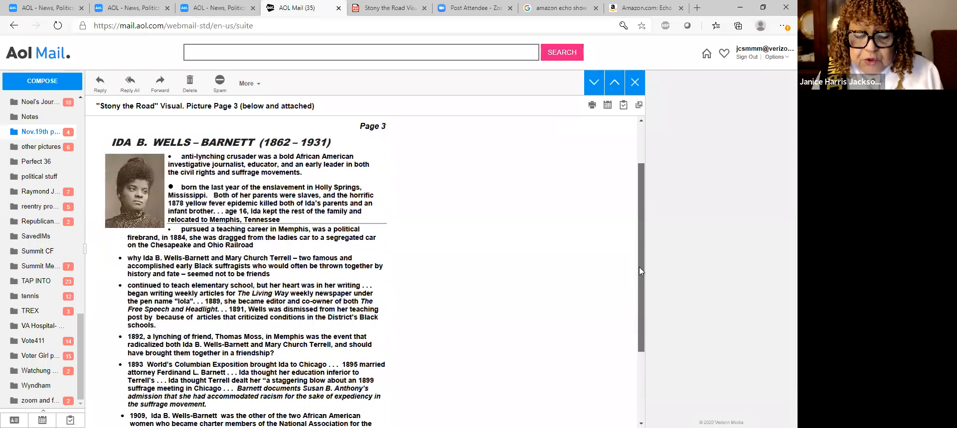
scroll(down, 3)
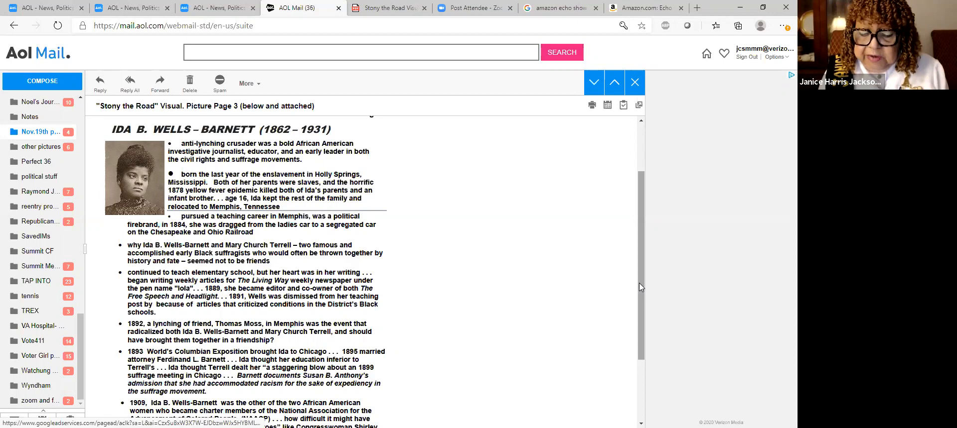
Finish the Page 3 Wells-Barnett email and move to the Page 4 message with its attached PDF
scroll(down, 3)
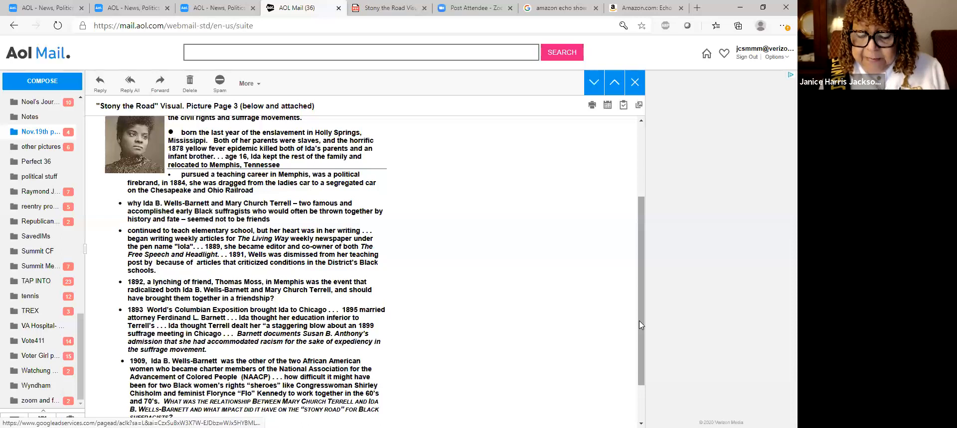
click(615, 82)
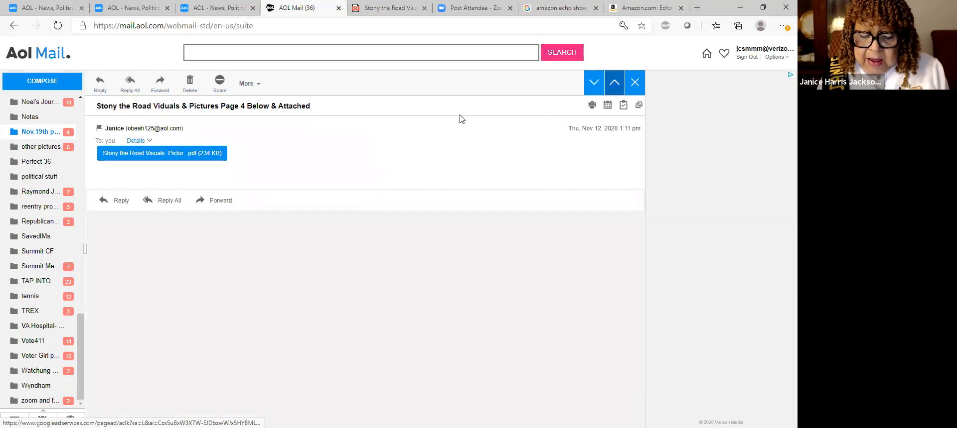
Scroll Page 4 to the Lyric Hall testimonial bullet, then move to the Page 5 Sarah Garnet email
scroll(down, 3)
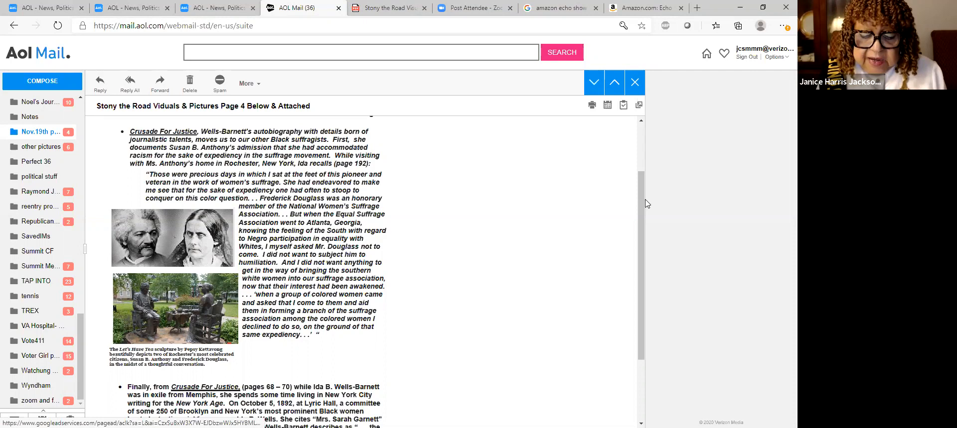
scroll(down, 3)
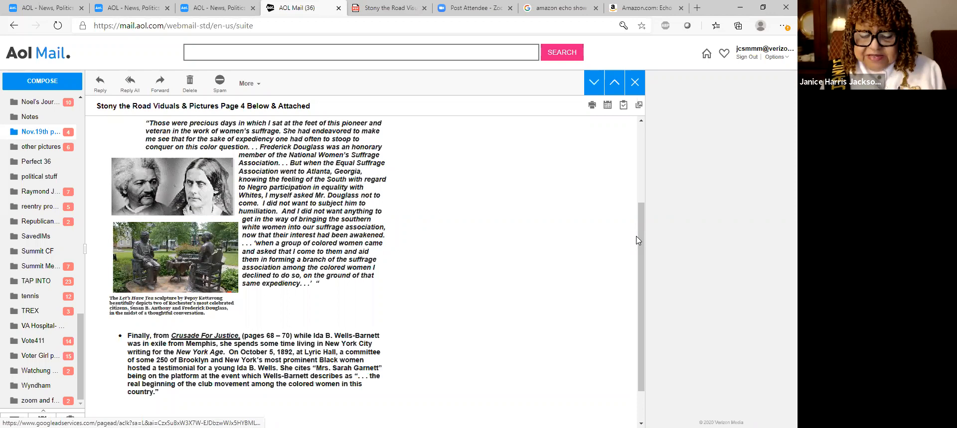
click(614, 82)
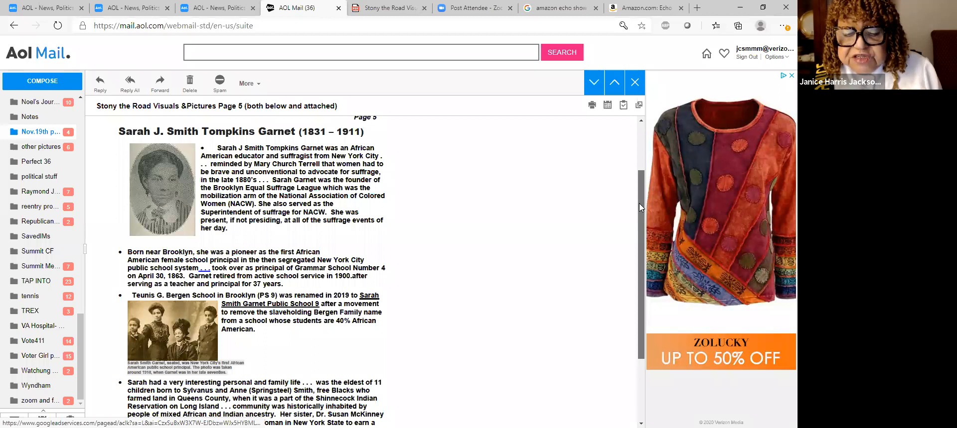
scroll(down, 3)
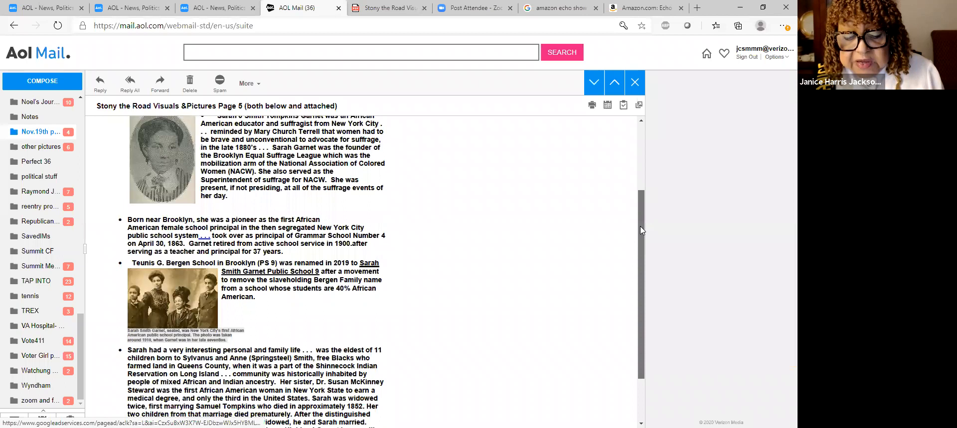
scroll(down, 3)
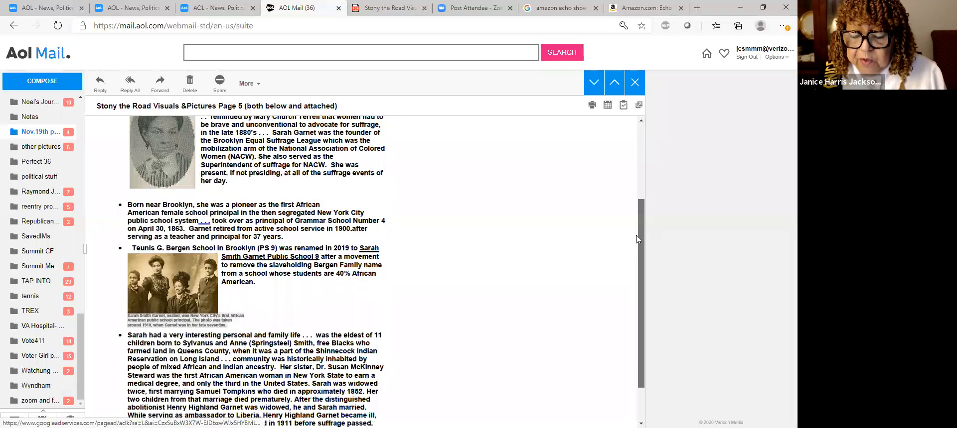
scroll(down, 3)
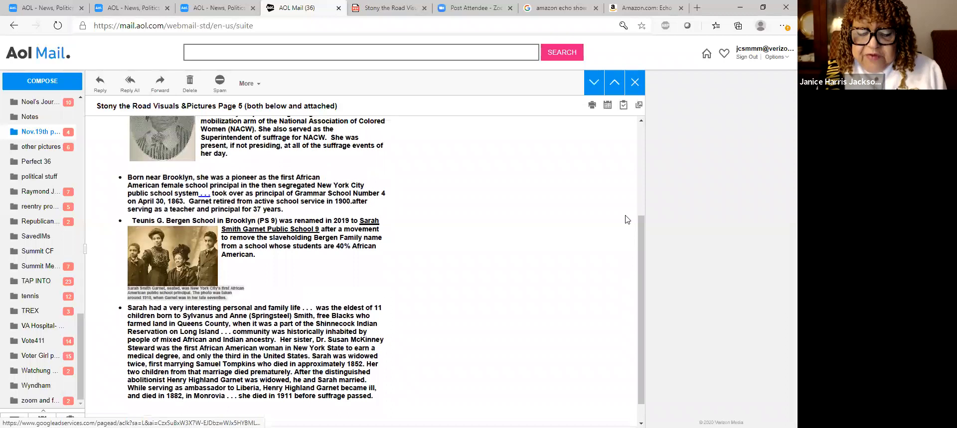
click(614, 83)
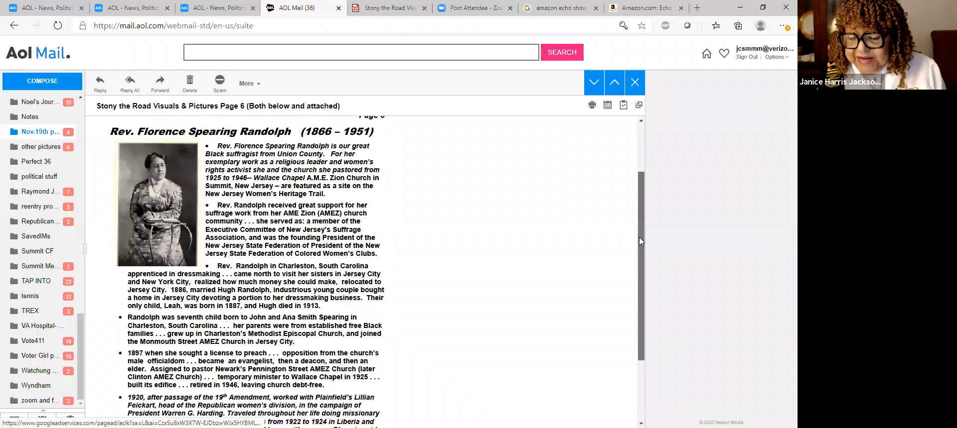
Scroll the Page 6 email down Randolph's biography to the 1920 Harding campaign and missionary travels bullet
scroll(down, 3)
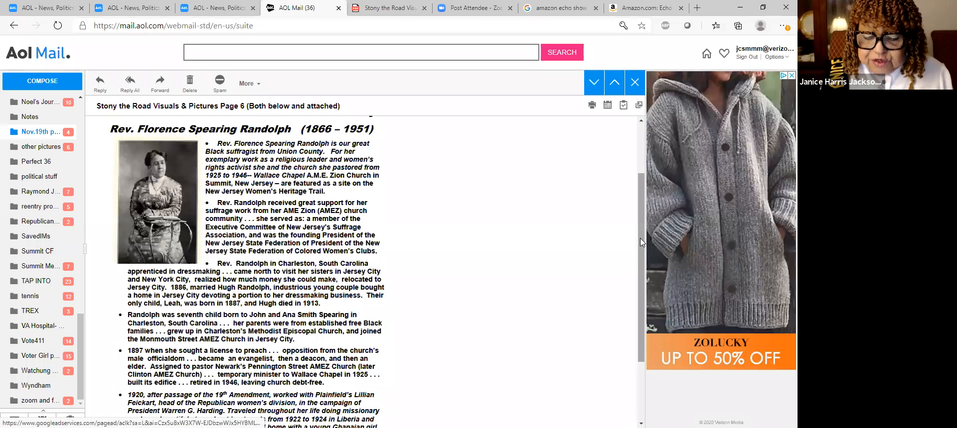
scroll(down, 3)
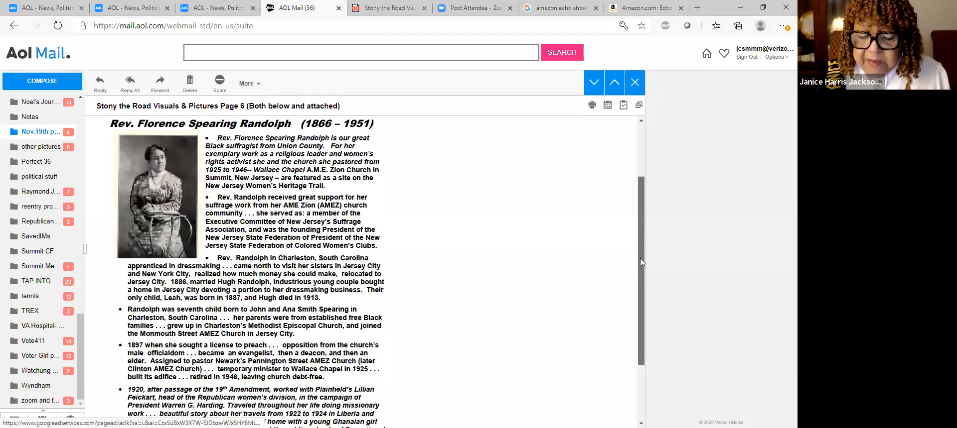
Scroll through the 1920 Liberia and Gold Coast missionary paragraph and back to Randolph's heading
scroll(down, 3)
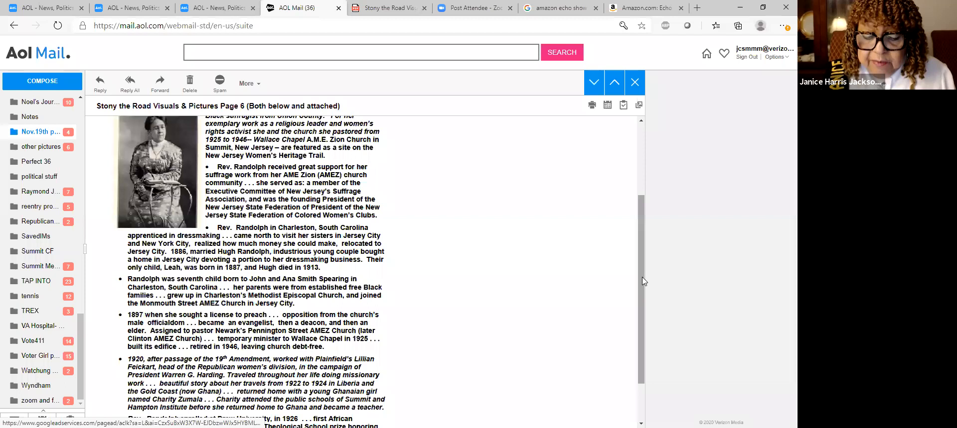
scroll(down, 3)
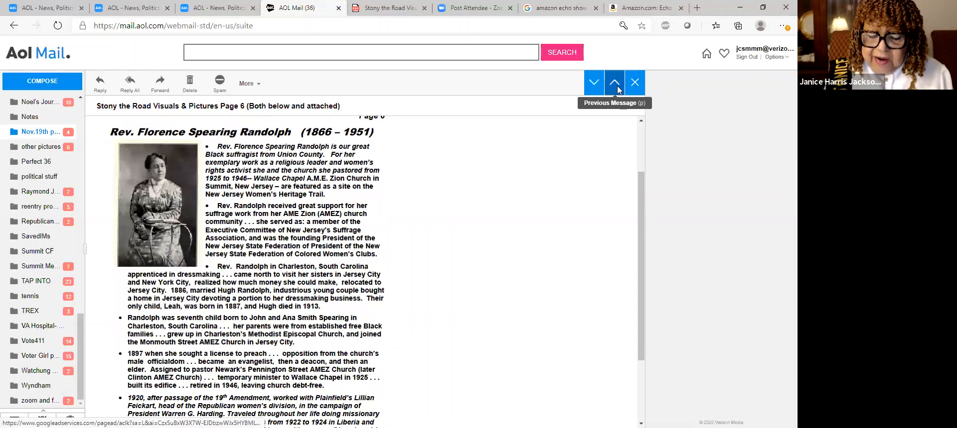
click(593, 83)
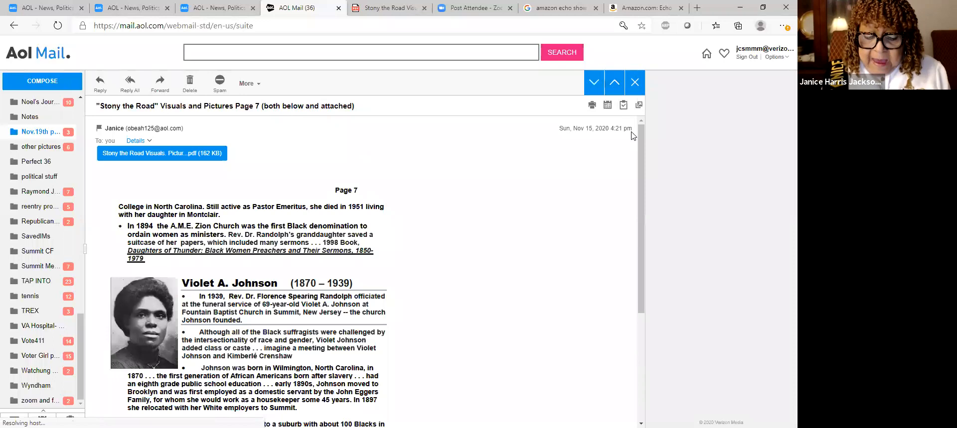
scroll(down, 3)
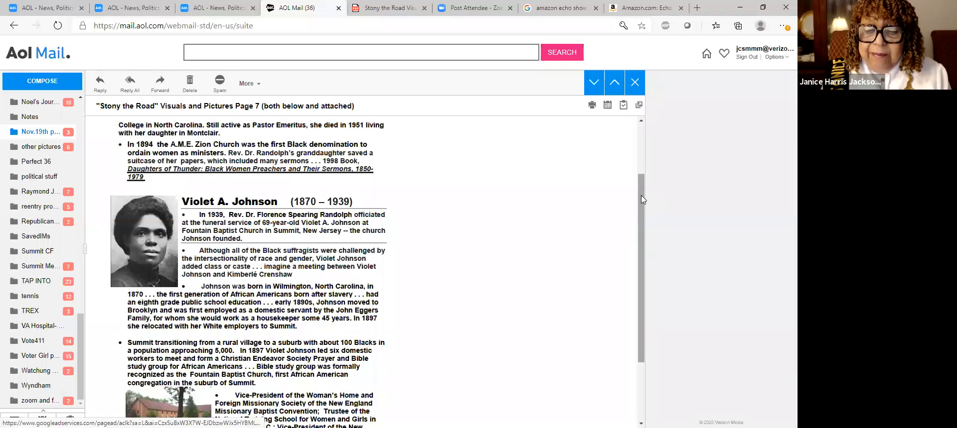
scroll(down, 3)
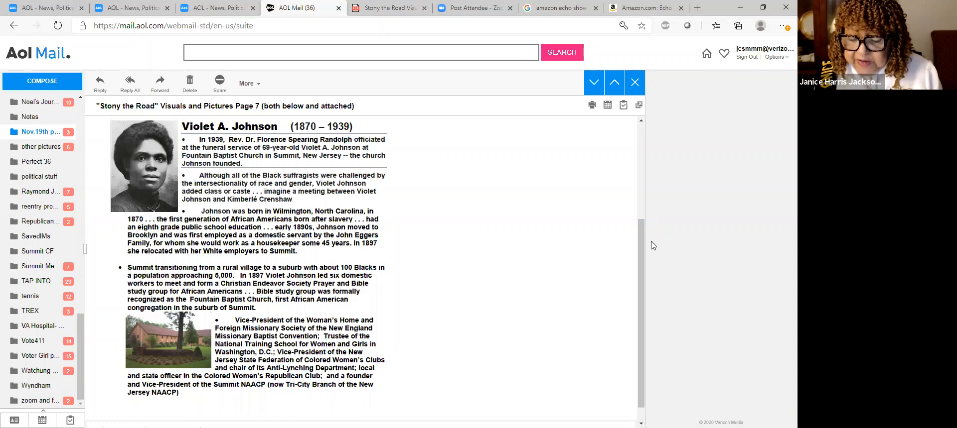
click(614, 82)
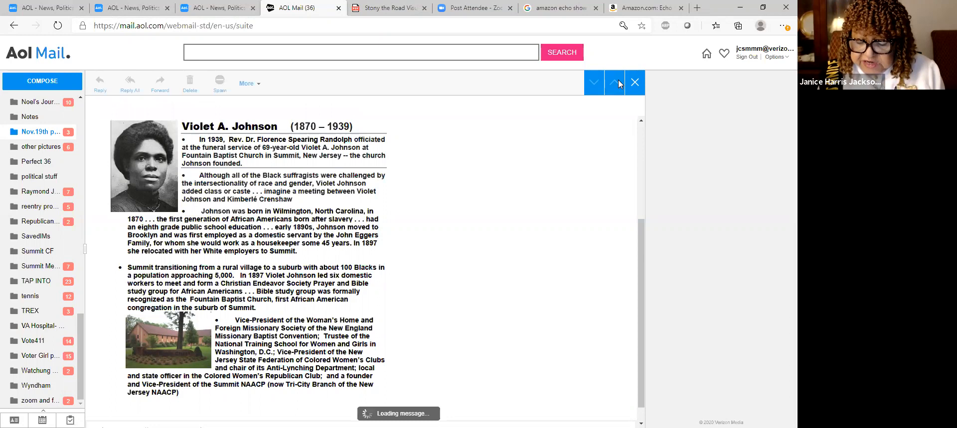
Read the Page 8 email down to its Newark Public Library Radical Women exhibit note
click(591, 83)
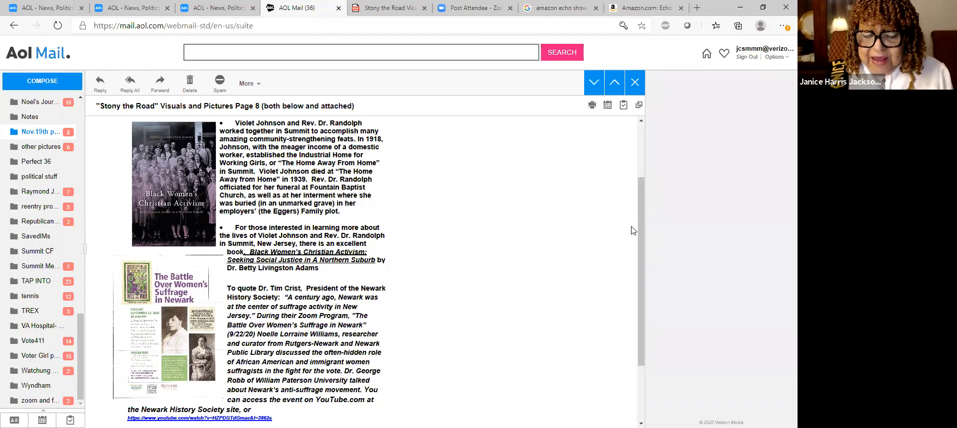
scroll(down, 3)
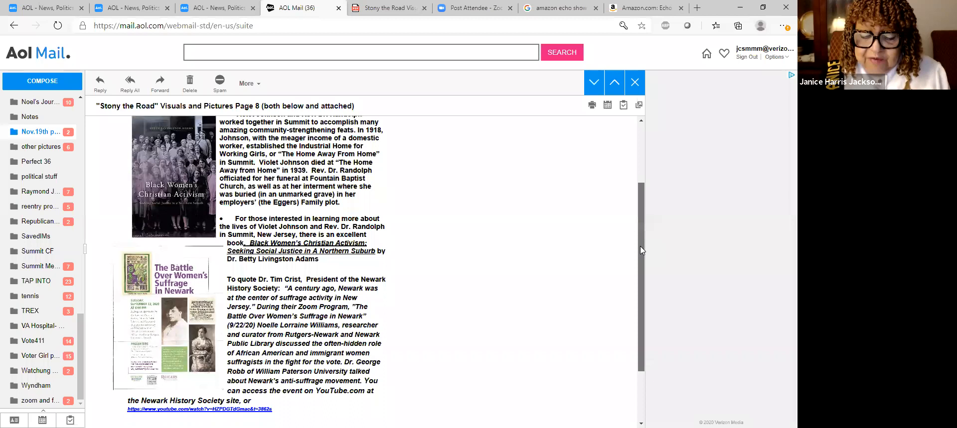
scroll(down, 3)
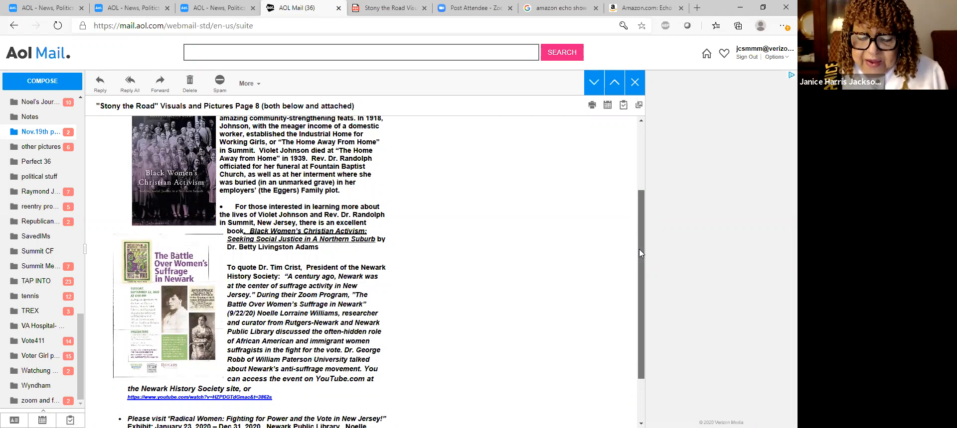
scroll(down, 3)
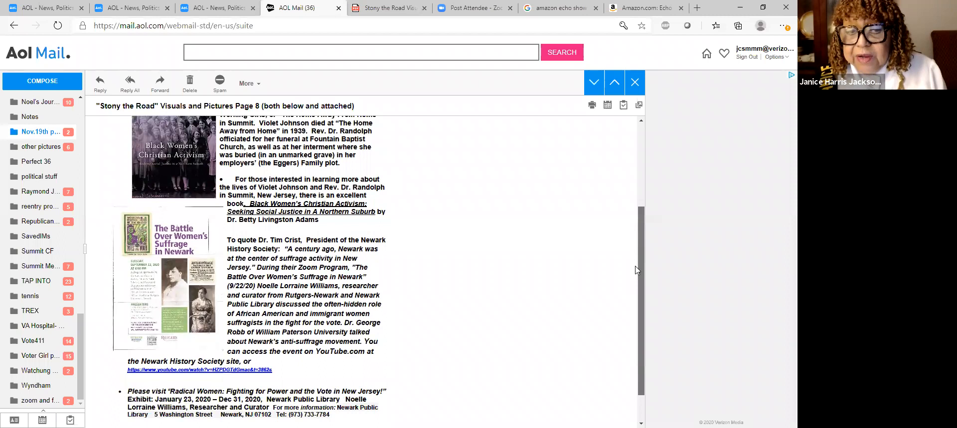
scroll(down, 3)
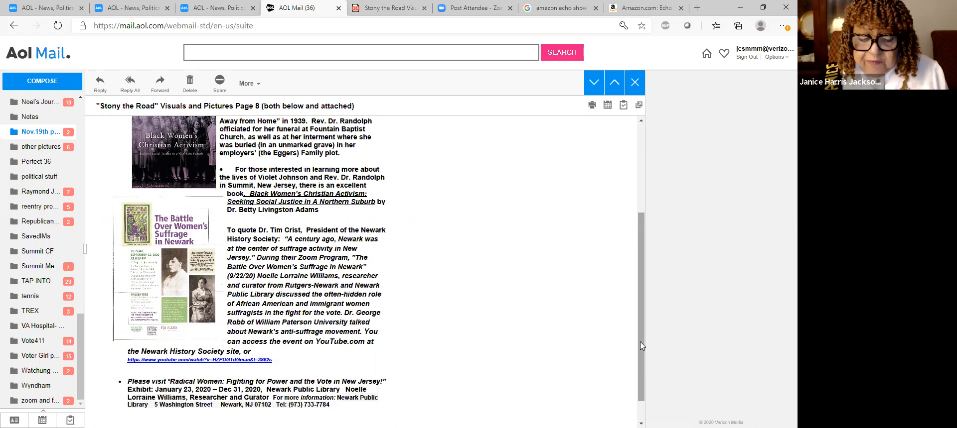
scroll(down, 3)
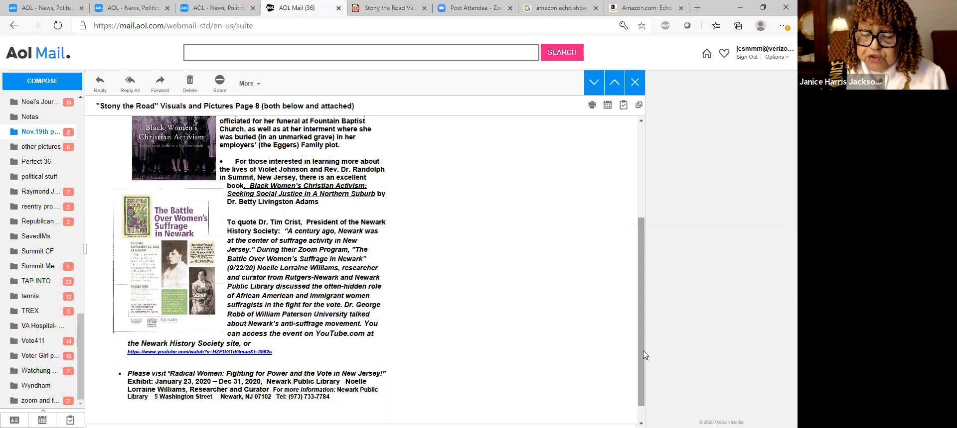
mouse_move(610, 160)
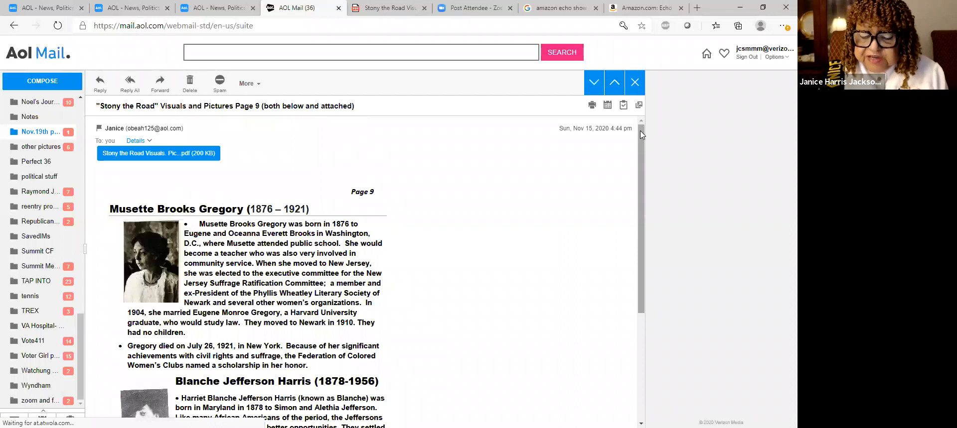
scroll(down, 3)
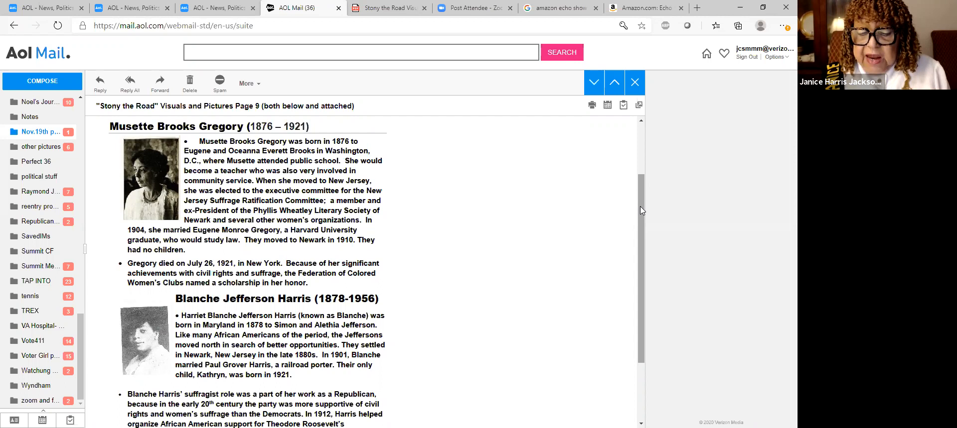
scroll(down, 3)
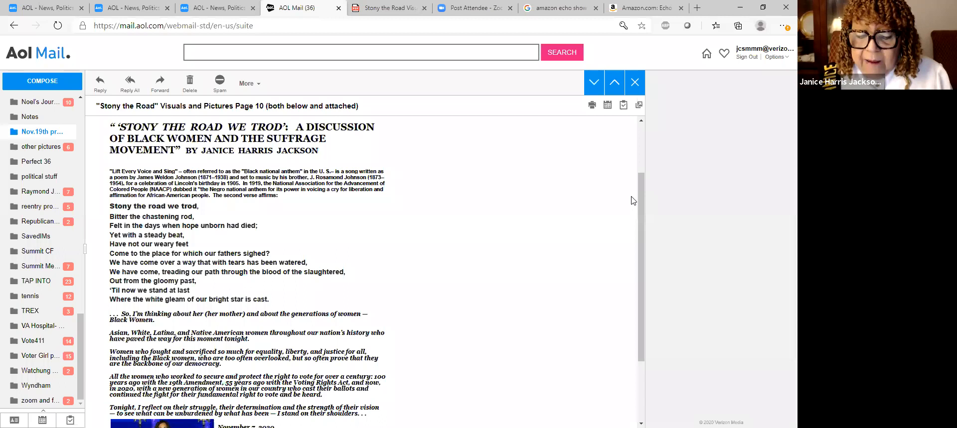
scroll(down, 3)
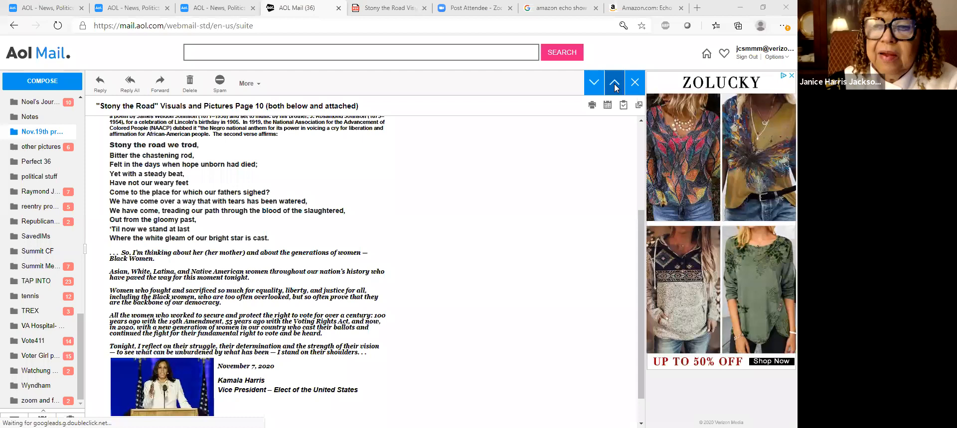
Show the Page 11 email's References list down to the Past and Promise entry
click(614, 82)
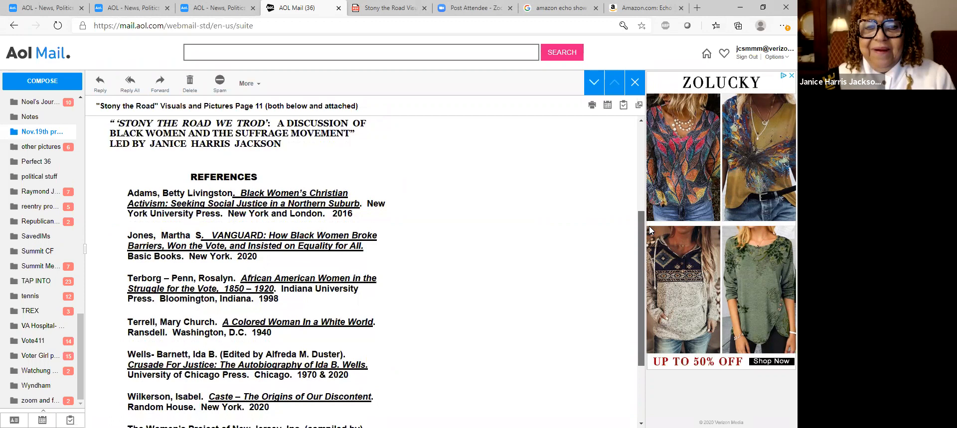
scroll(down, 3)
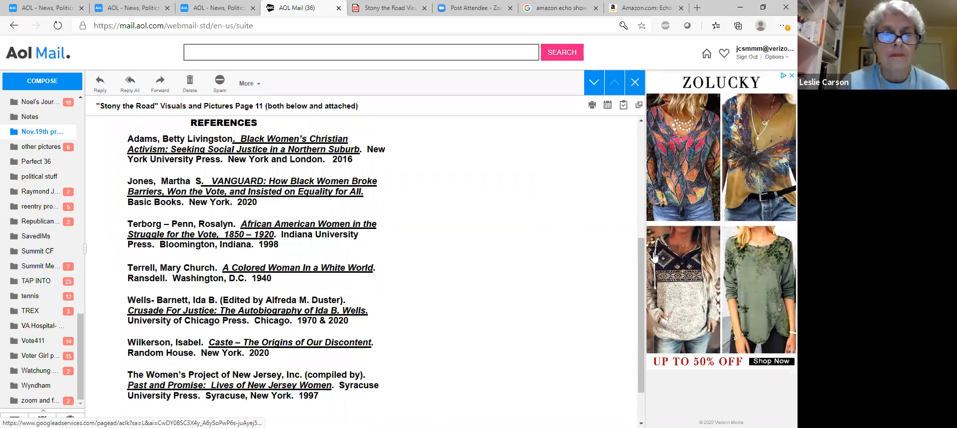